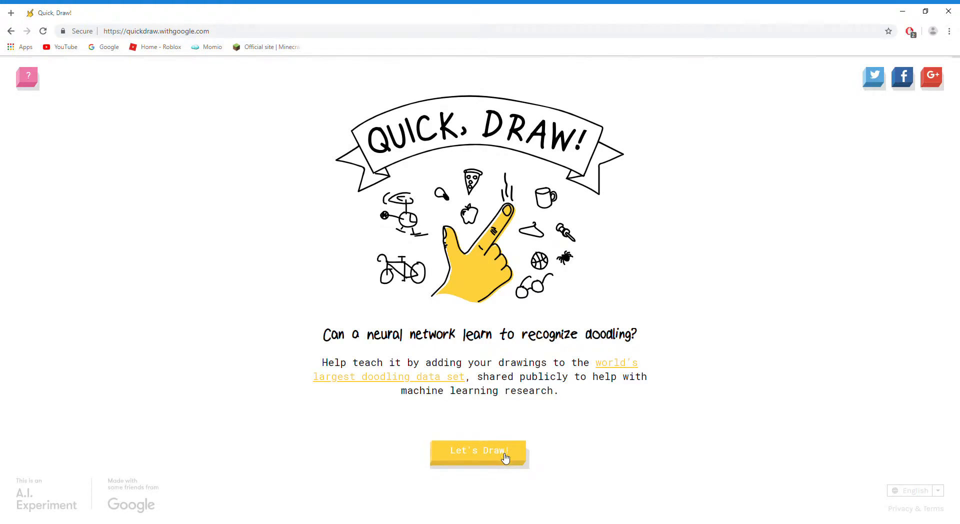
Start the game and sketch the pillow outline for drawing 1 of 6.
left_click(480, 449)
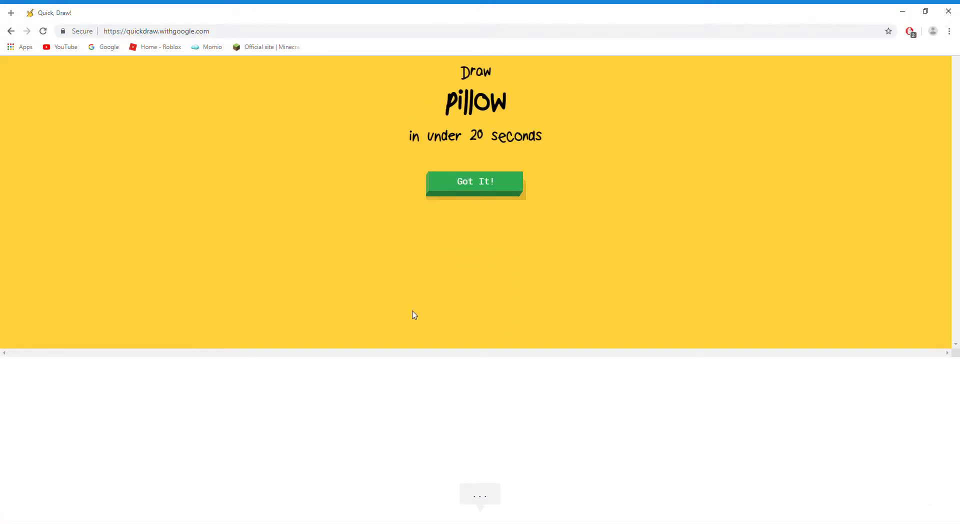
left_click(476, 181)
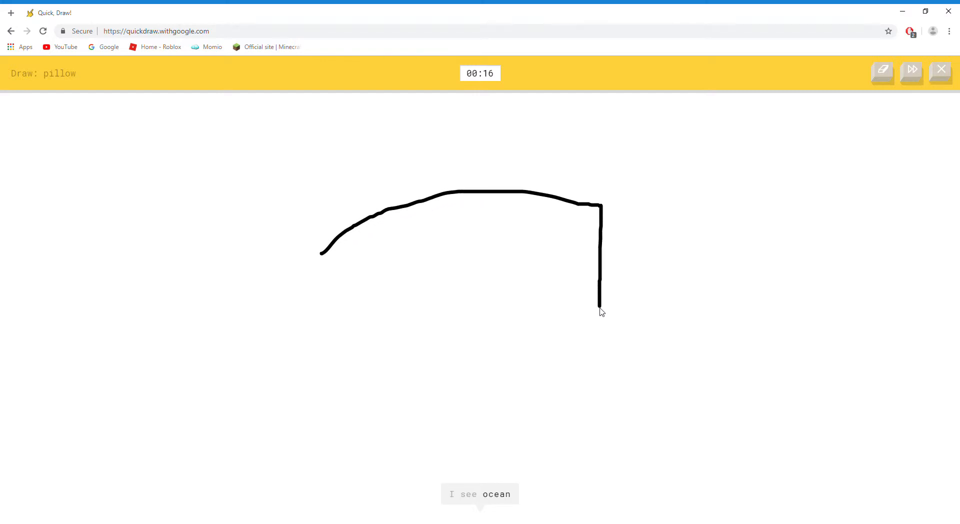
left_click_drag(600, 312, 340, 392)
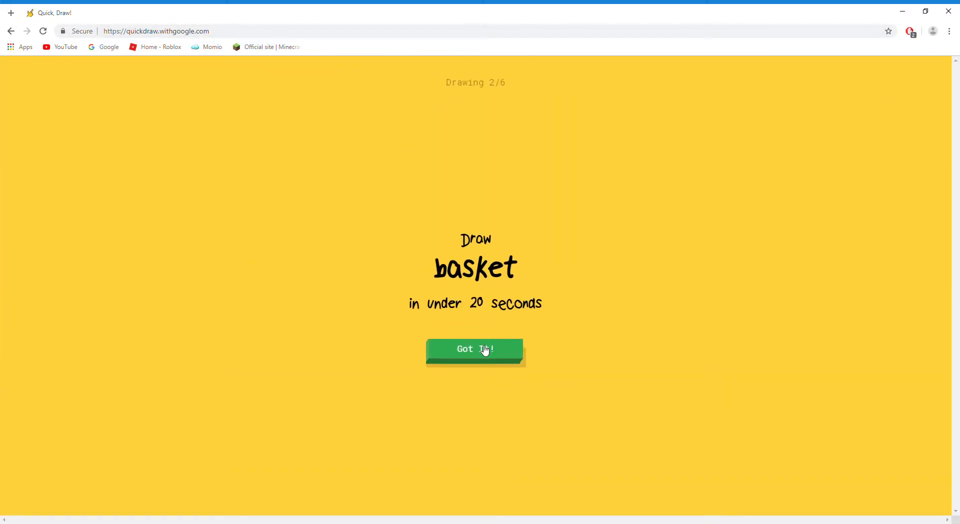
Accept the basket prompt and draw the basket's curved side.
left_click(476, 349)
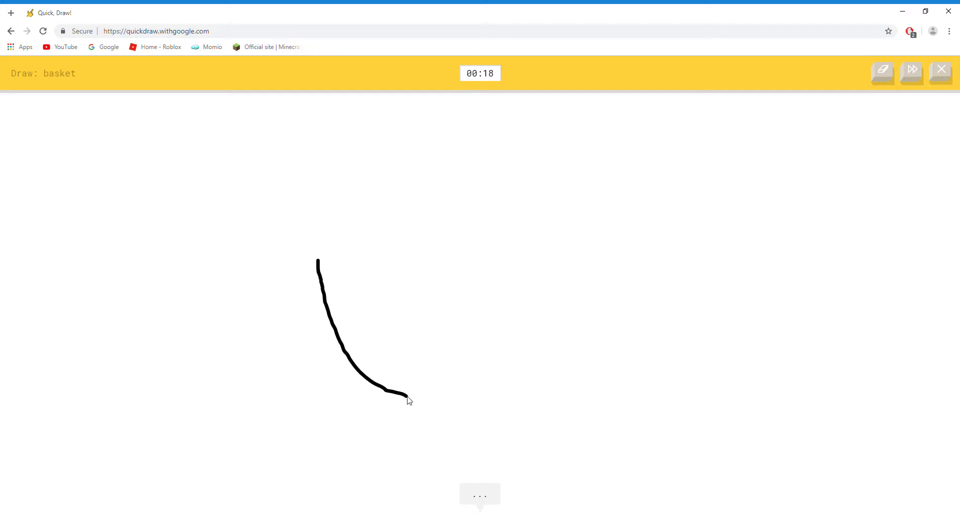
left_click_drag(408, 399, 587, 246)
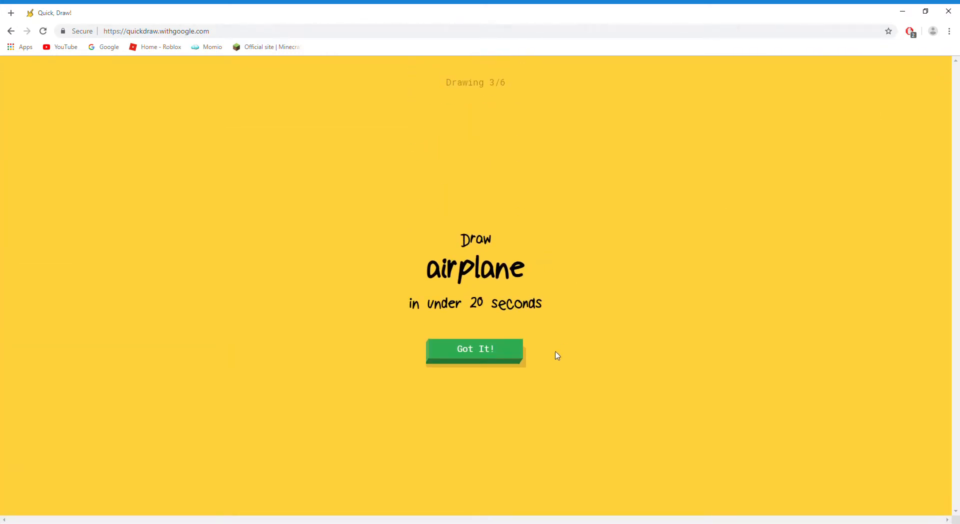
Accept the airplane prompt and draw its long body and wing.
left_click(475, 348)
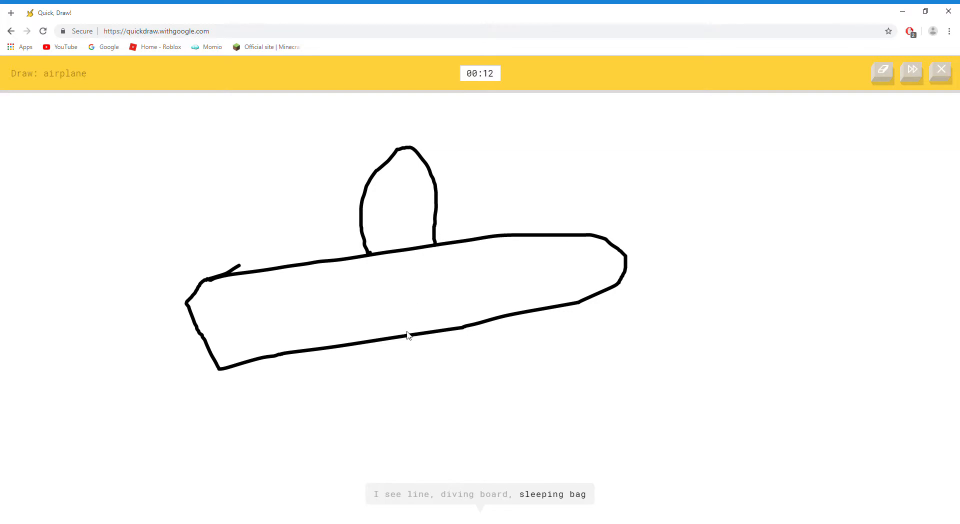
left_click_drag(429, 334, 441, 422)
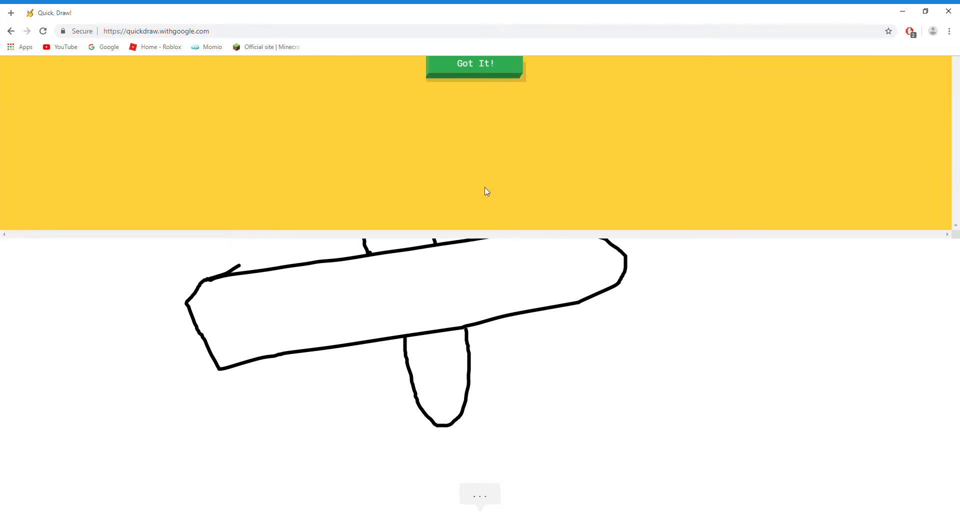
Accept the fence prompt and draw upright fence posts.
left_click(474, 63)
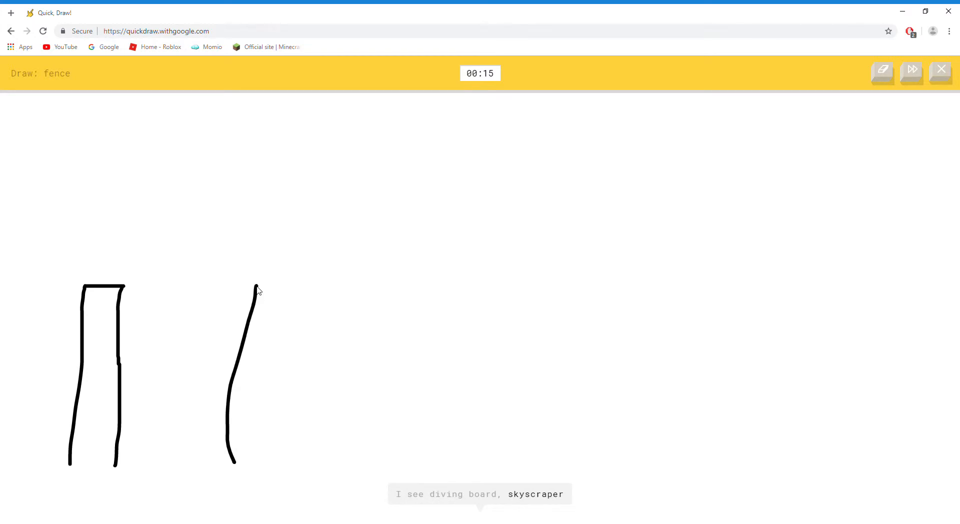
left_click_drag(256, 285, 309, 453)
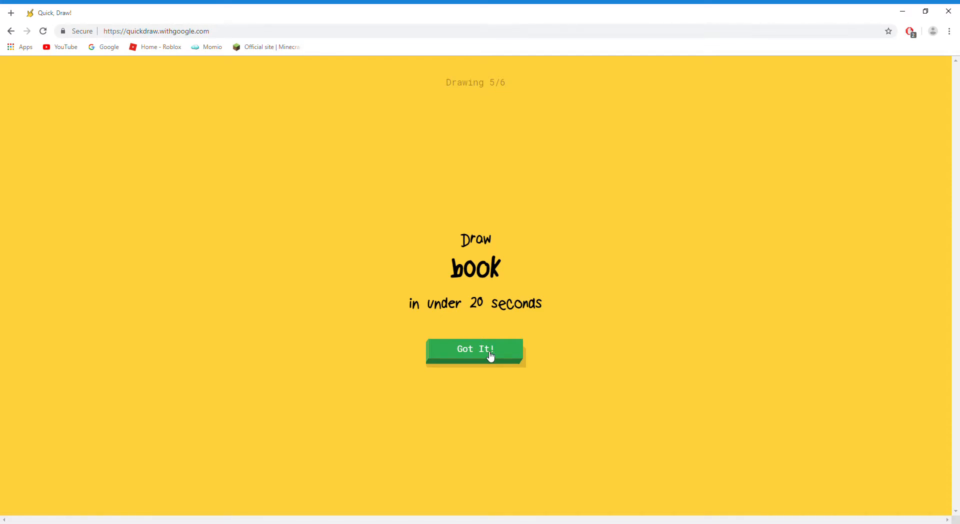
Draw the book: rectangular cover, middle spine and two text lines on the left page.
left_click(476, 349)
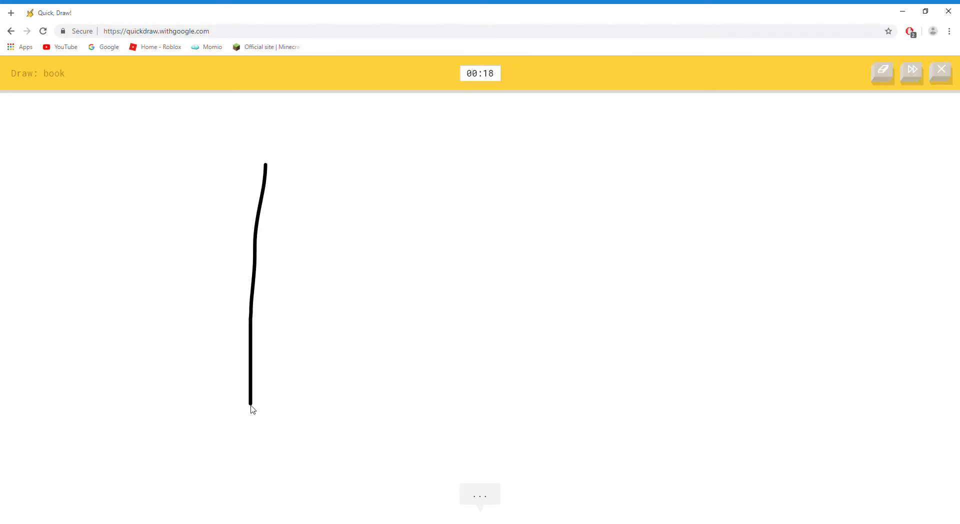
left_click_drag(251, 410, 660, 162)
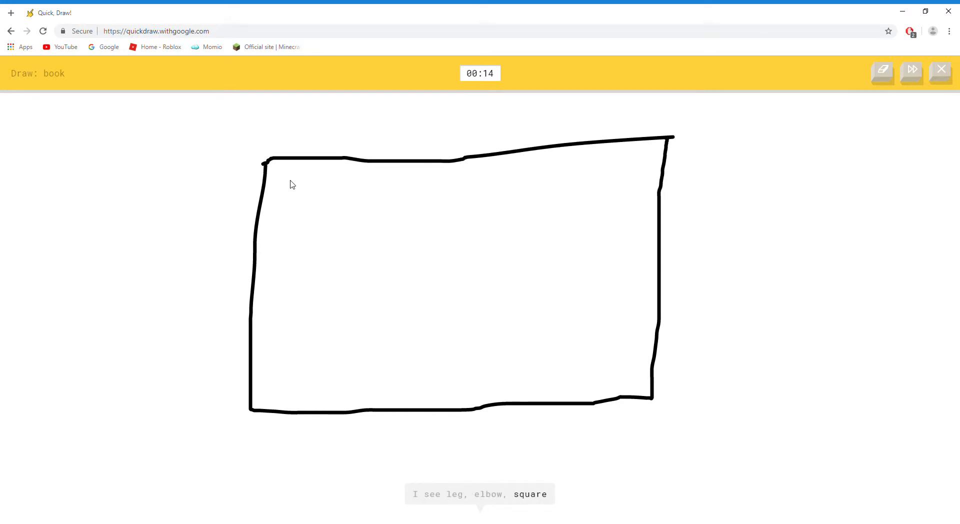
left_click_drag(263, 162, 591, 380)
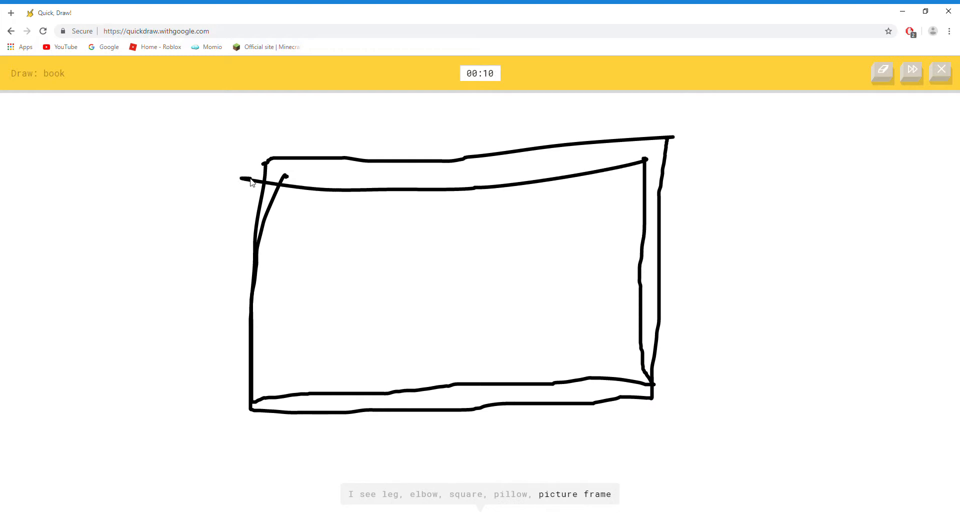
left_click_drag(451, 190, 446, 373)
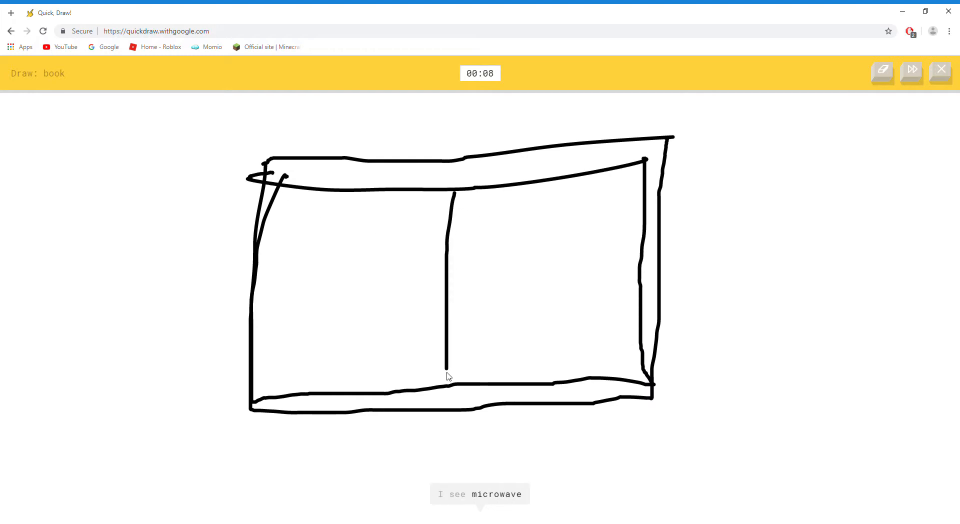
left_click_drag(290, 362, 403, 355)
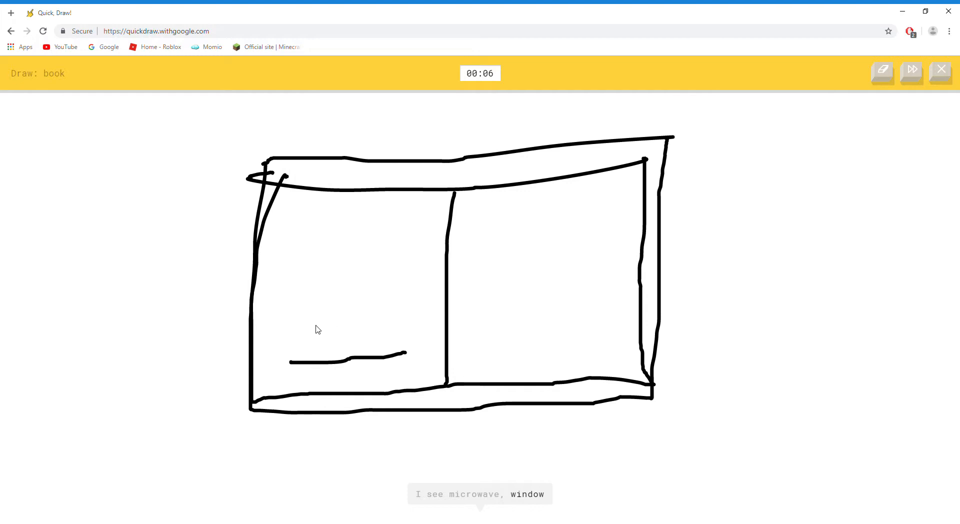
left_click_drag(315, 321, 401, 315)
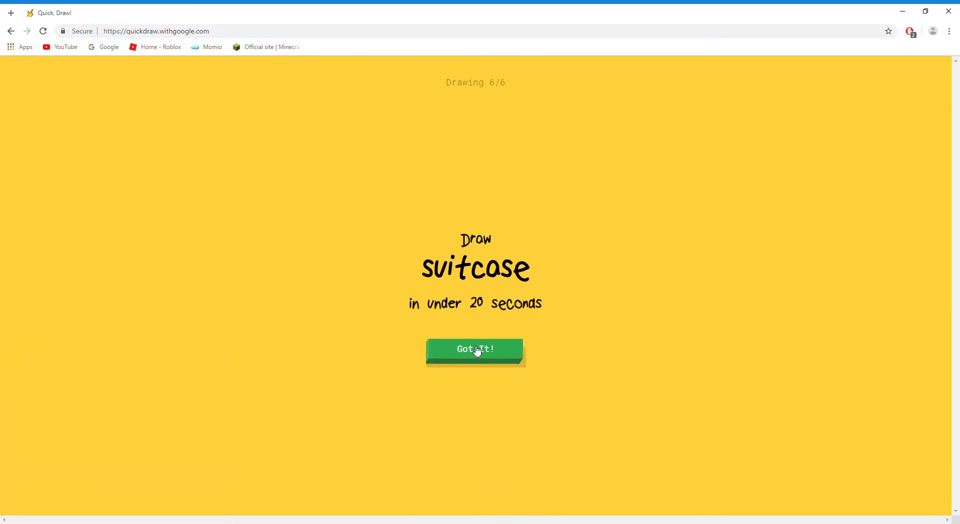
Draw the suitcase as a closed box with a handle on top.
left_click(476, 349)
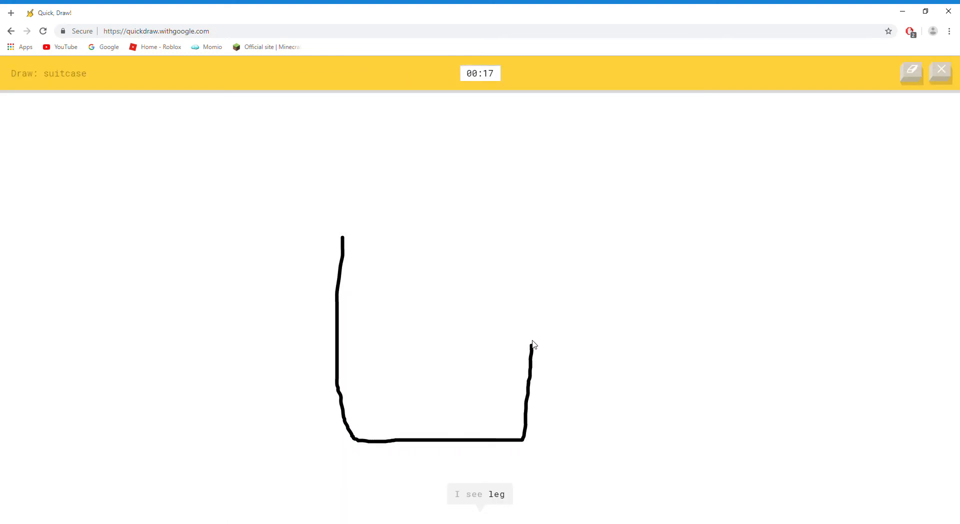
left_click_drag(528, 346, 548, 219)
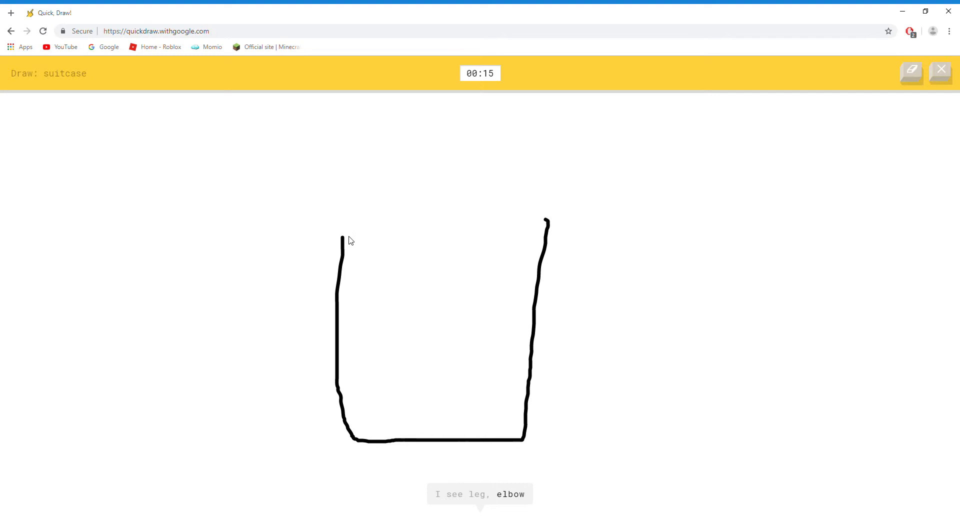
left_click_drag(340, 239, 542, 219)
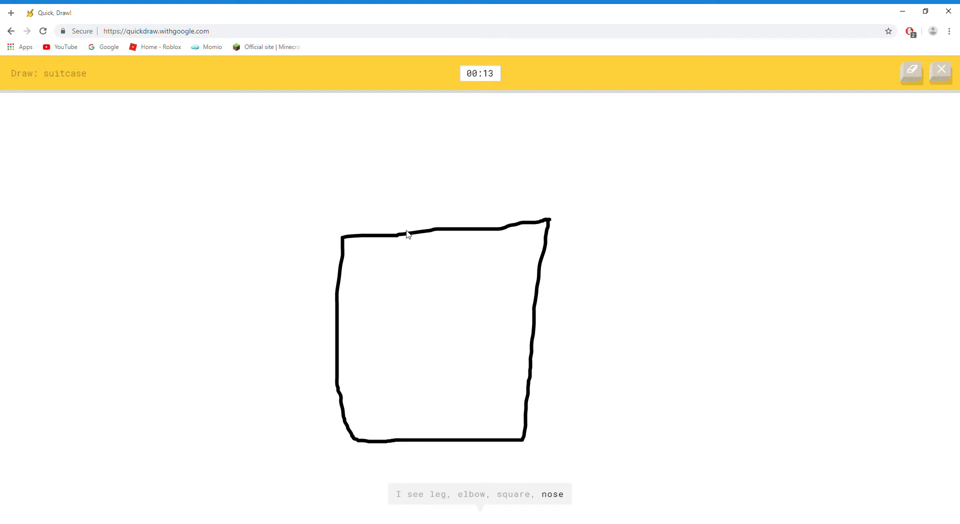
left_click_drag(401, 230, 447, 125)
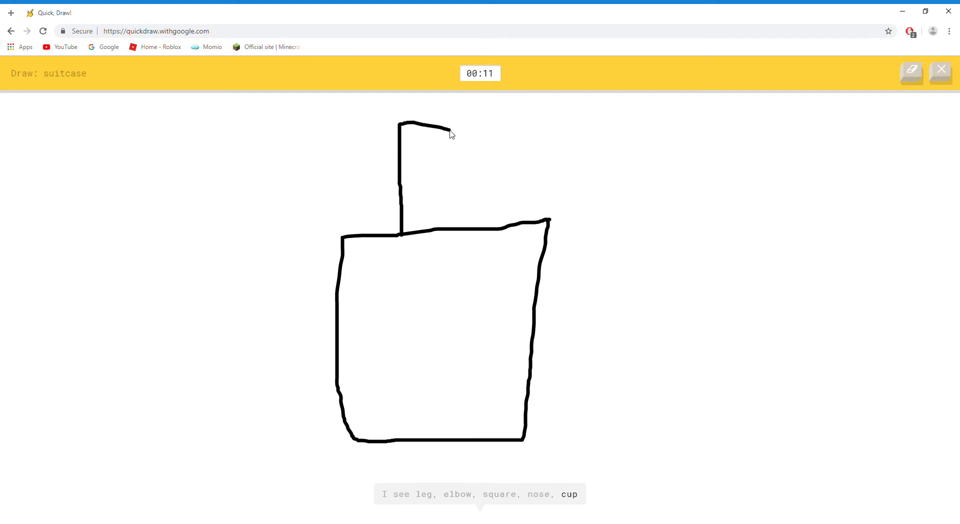
left_click_drag(450, 132, 465, 239)
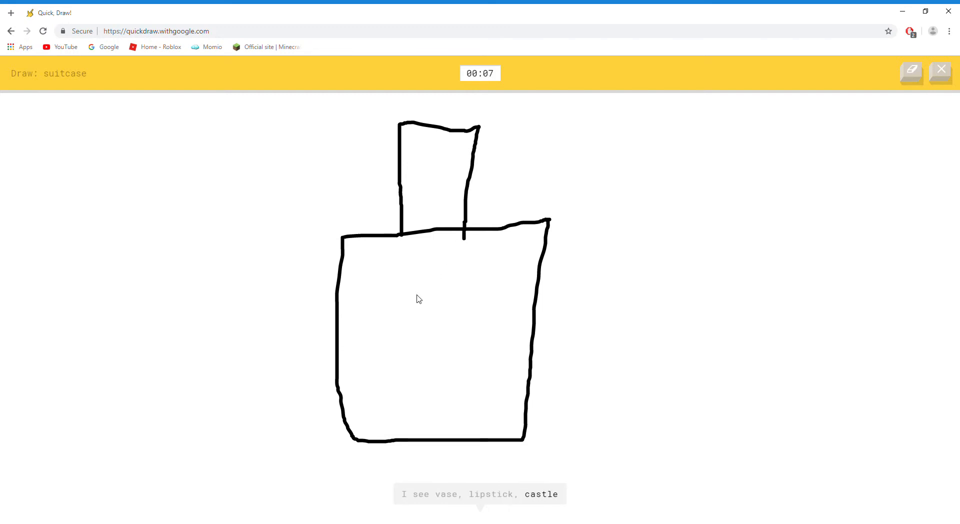
left_click_drag(353, 239, 366, 279)
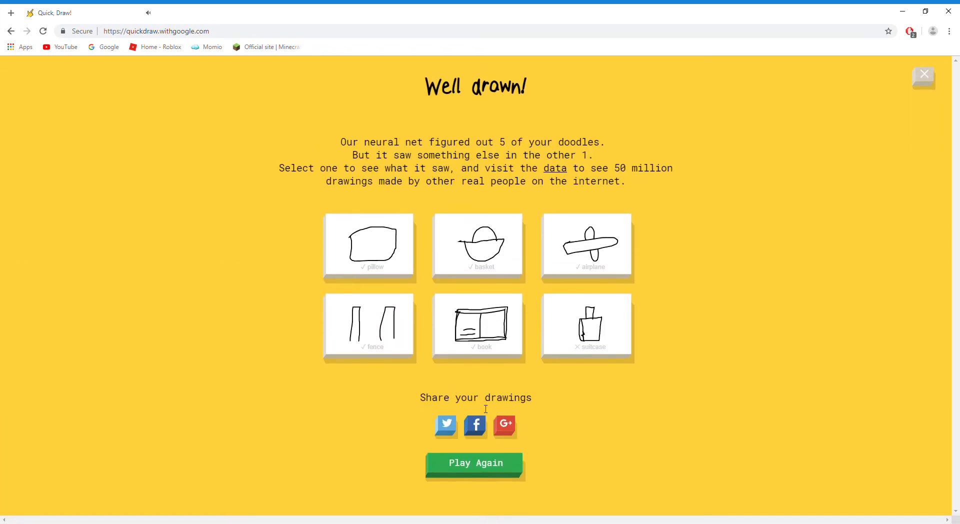
View why the suitcase wasn't recognised, browsing its closest matches lipstick, dresser and castle.
left_click(589, 324)
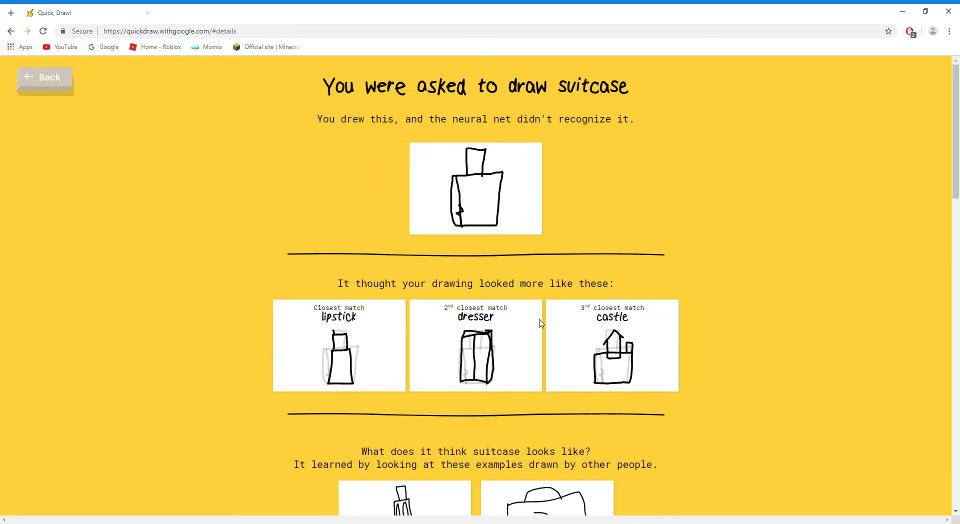
scroll("down", 3)
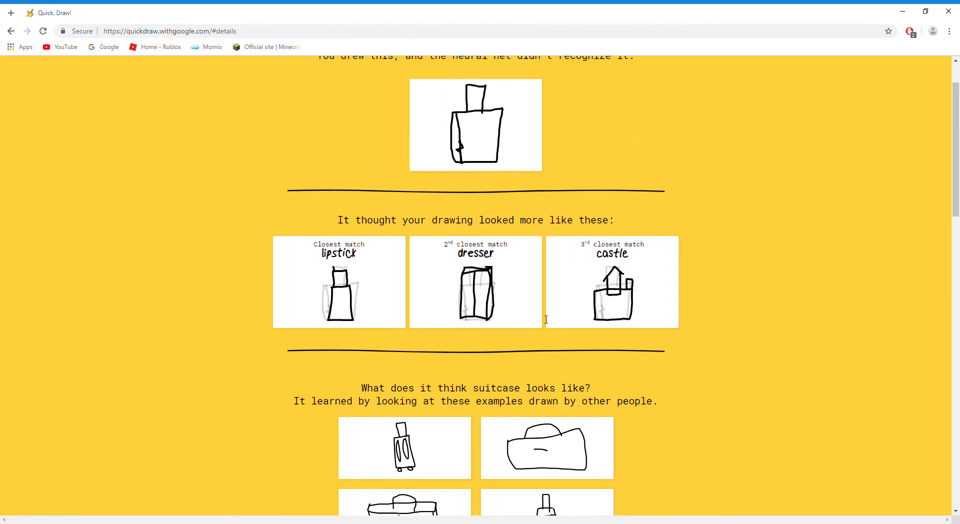
scroll("down", 3)
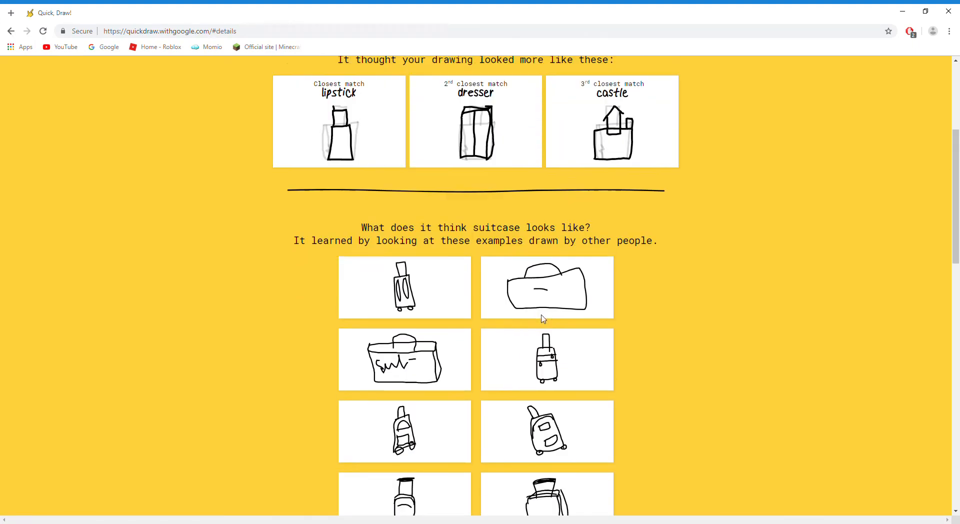
scroll("up", 3)
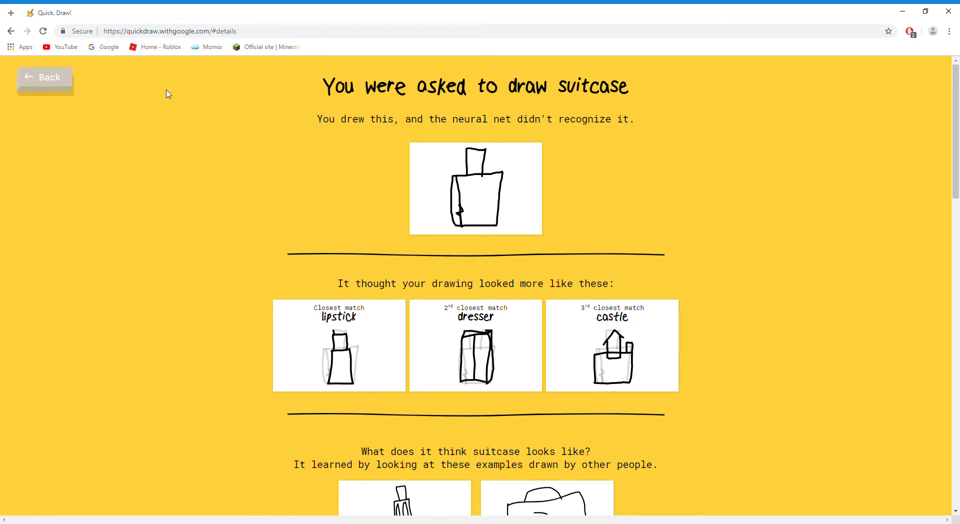
mouse_move(86, 94)
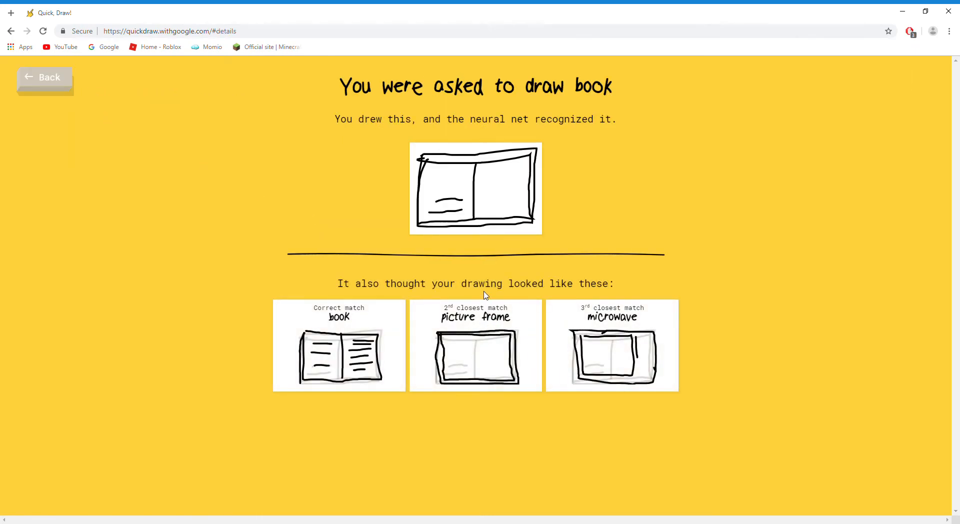
Browse the book doodle's example drawings and return to the Well drawn! results page.
scroll("down", 3)
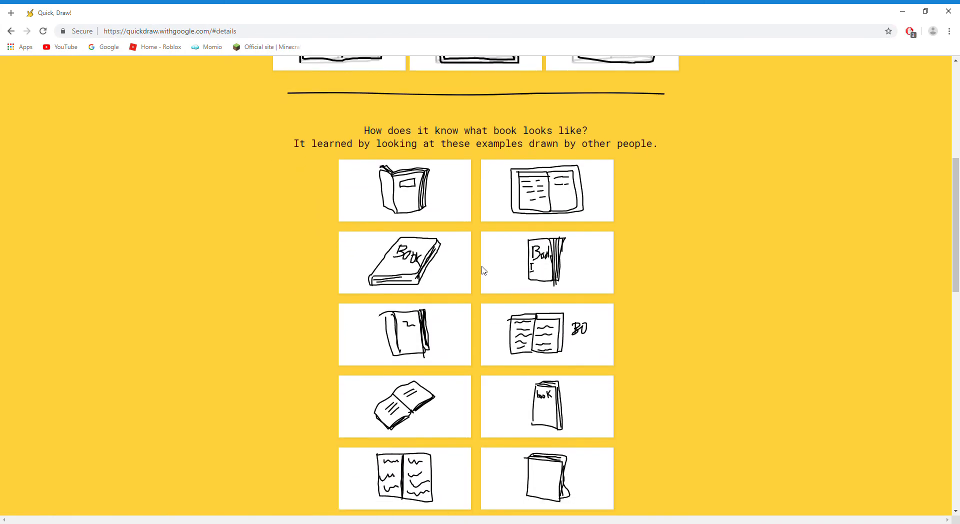
scroll("down", 3)
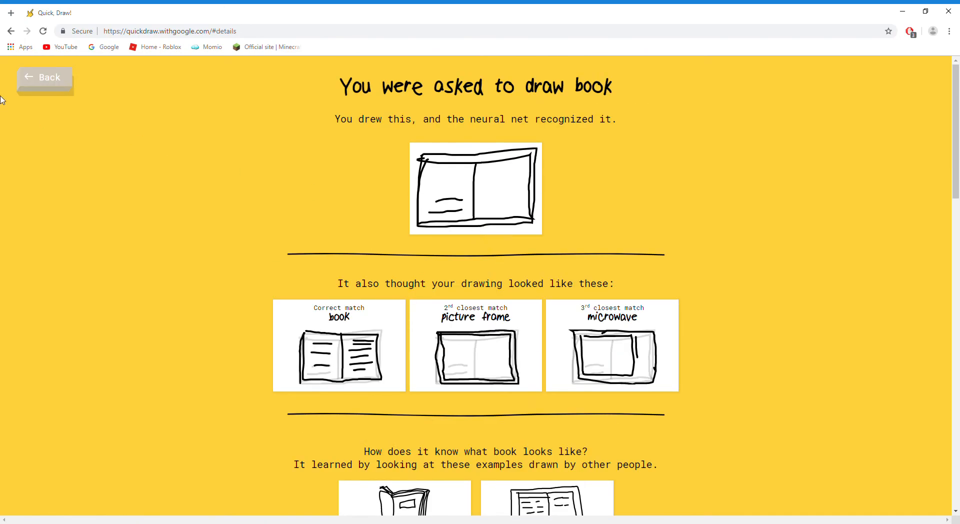
left_click(44, 77)
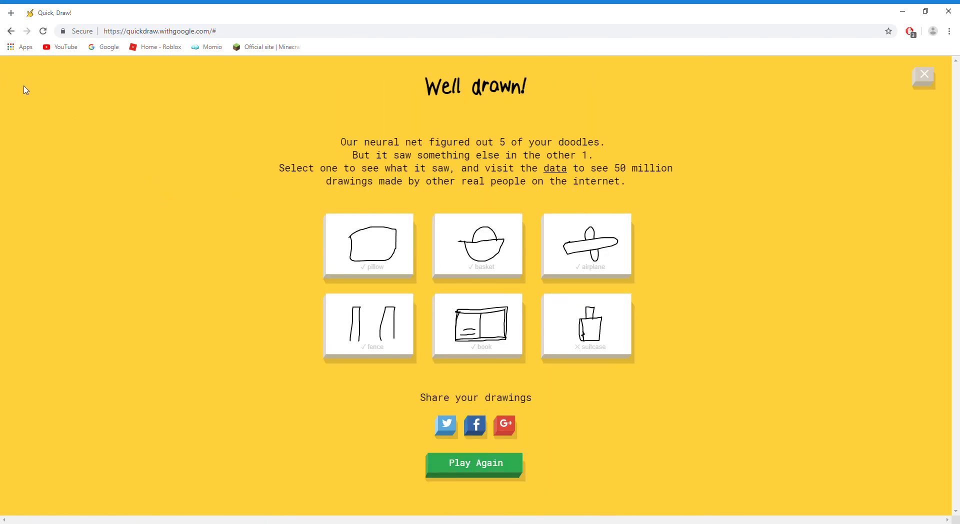
mouse_move(893, 71)
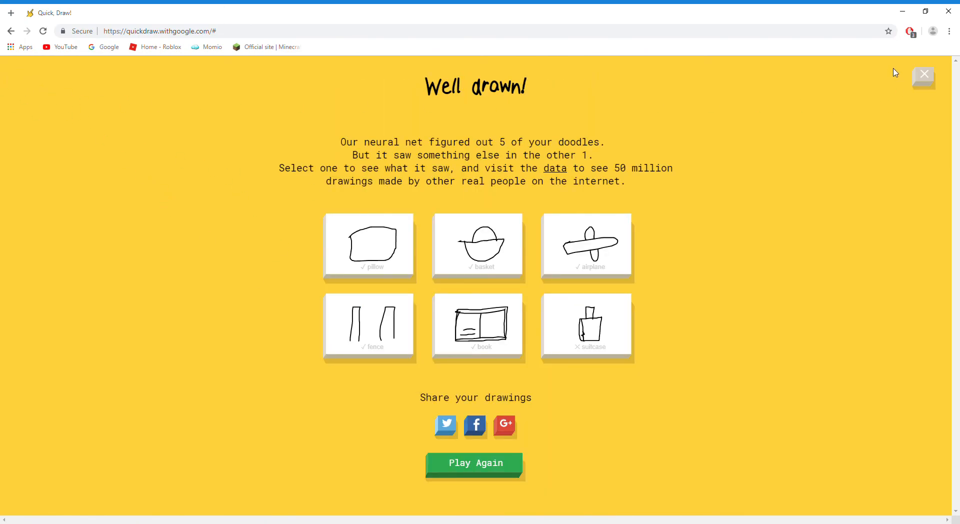